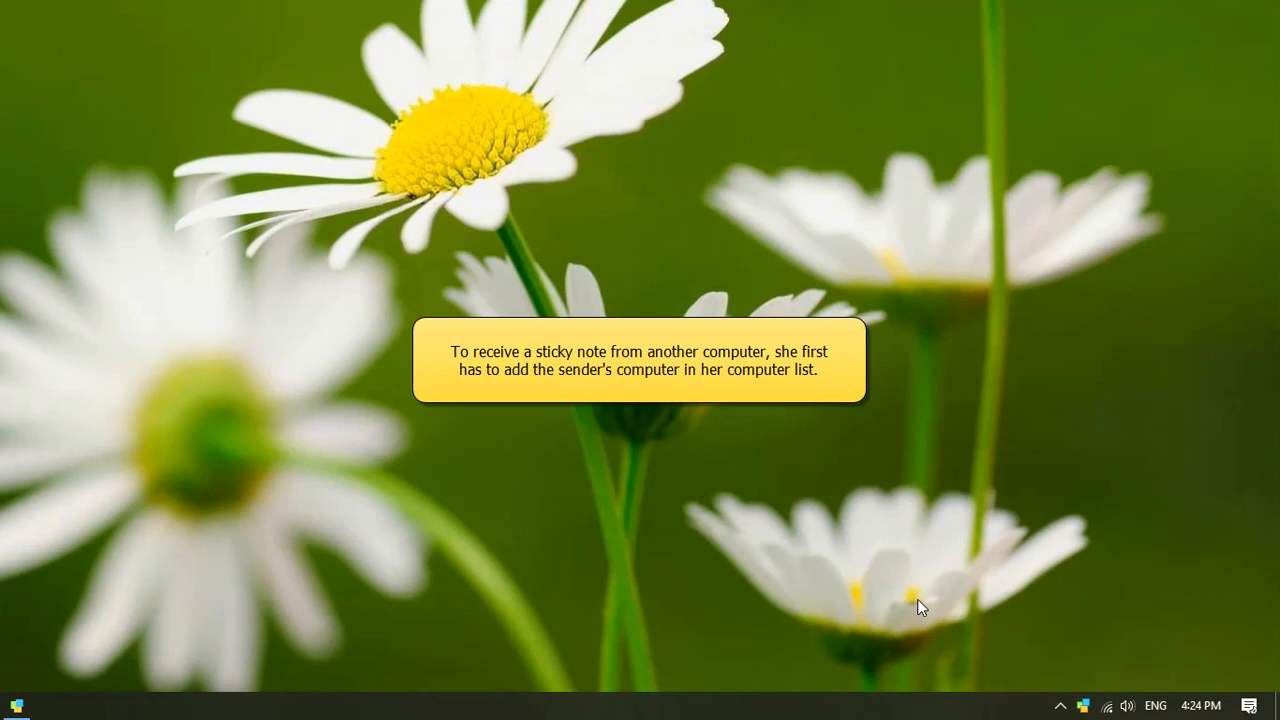
{"action": "mouse_move", "coordinate": [1080, 704]}
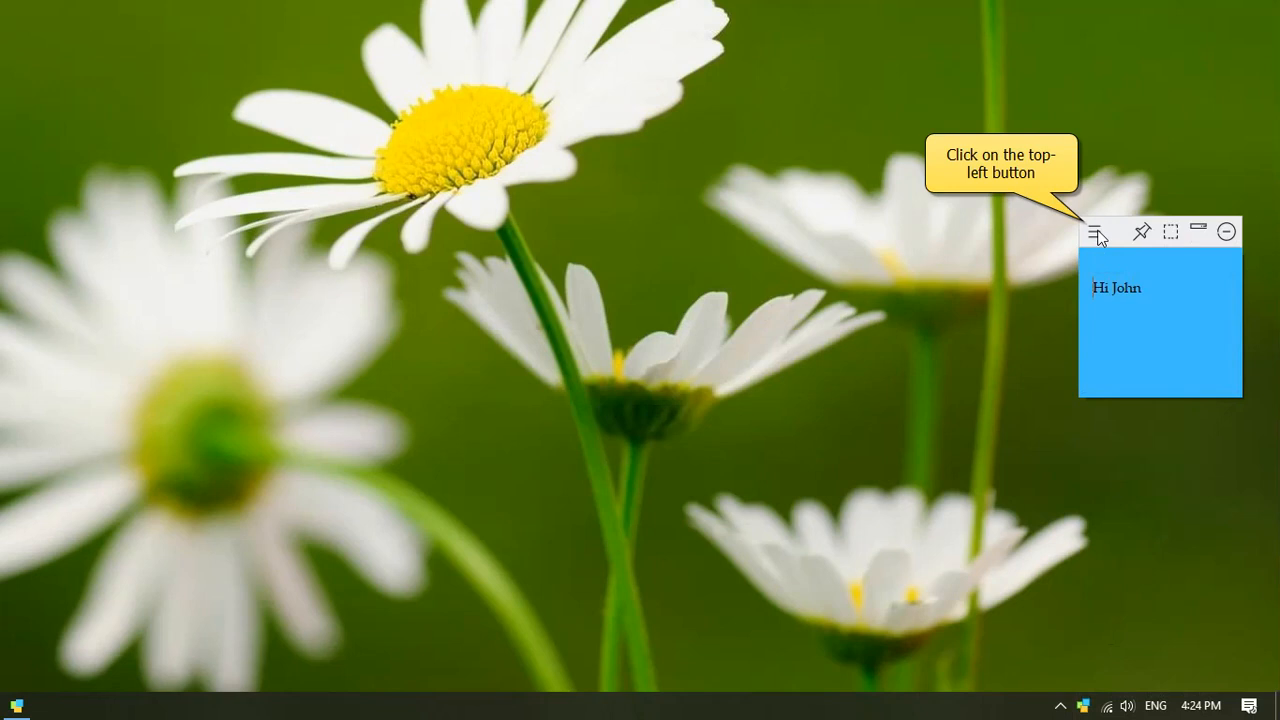
- Show the Hi John note's menu to reach its Send to options
{"action": "left_click", "coordinate": [1094, 232]}
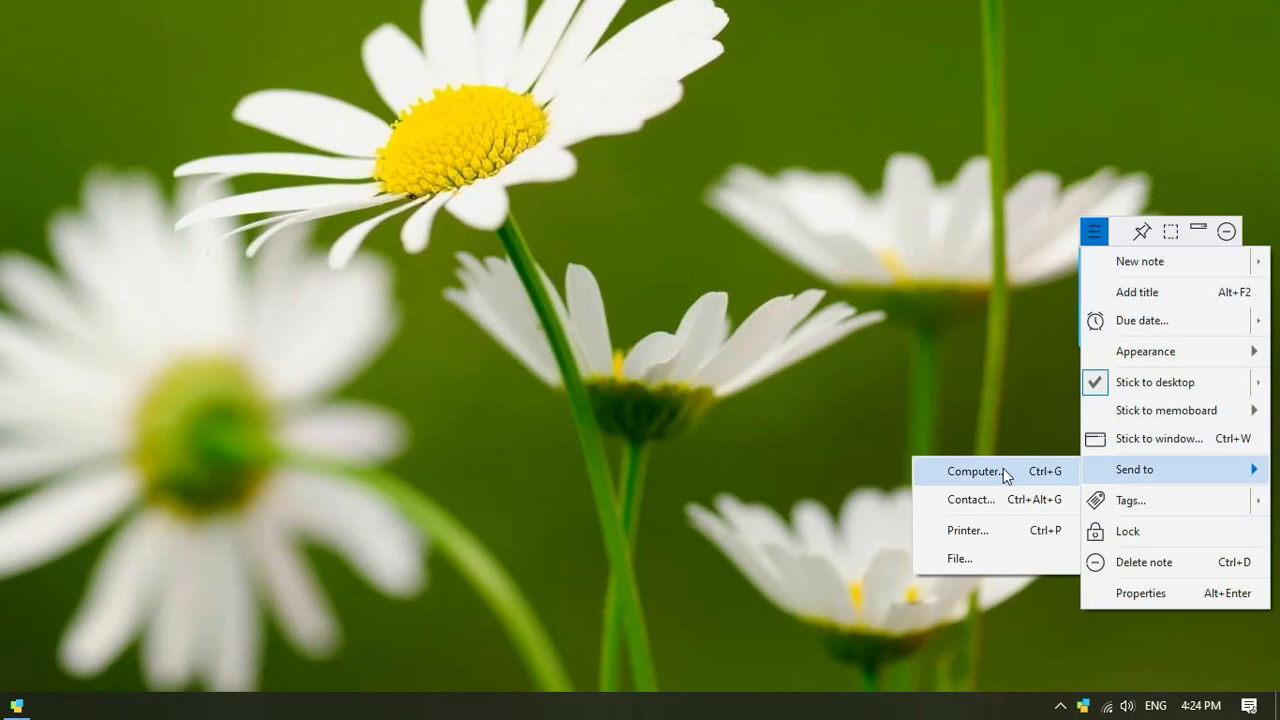
{"action": "left_click", "coordinate": [974, 472]}
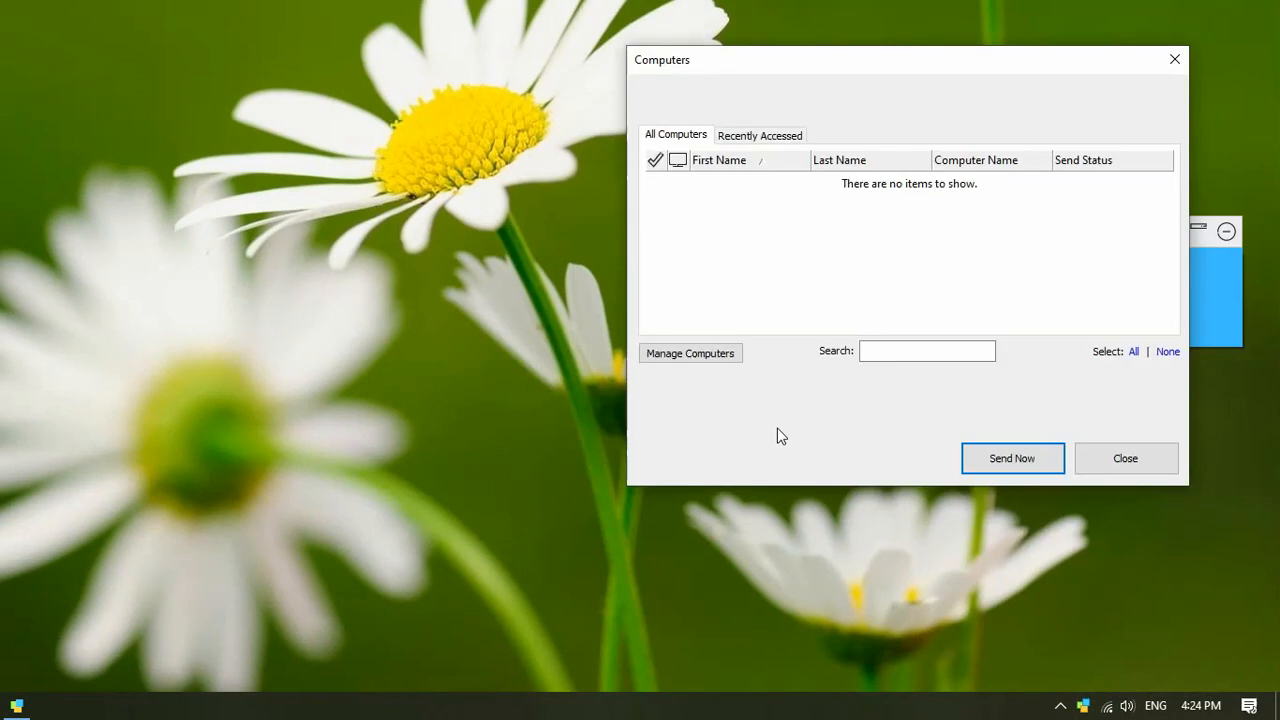
{"action": "left_click", "coordinate": [690, 352]}
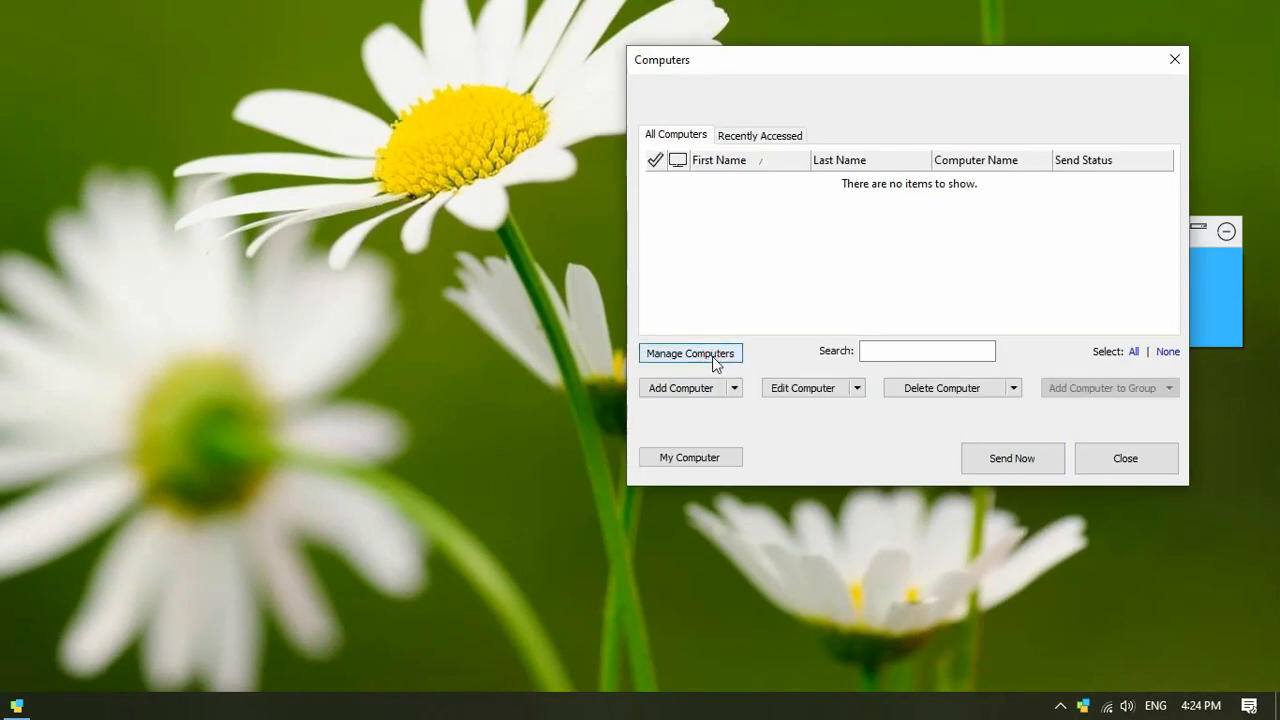
{"action": "left_click", "coordinate": [680, 388]}
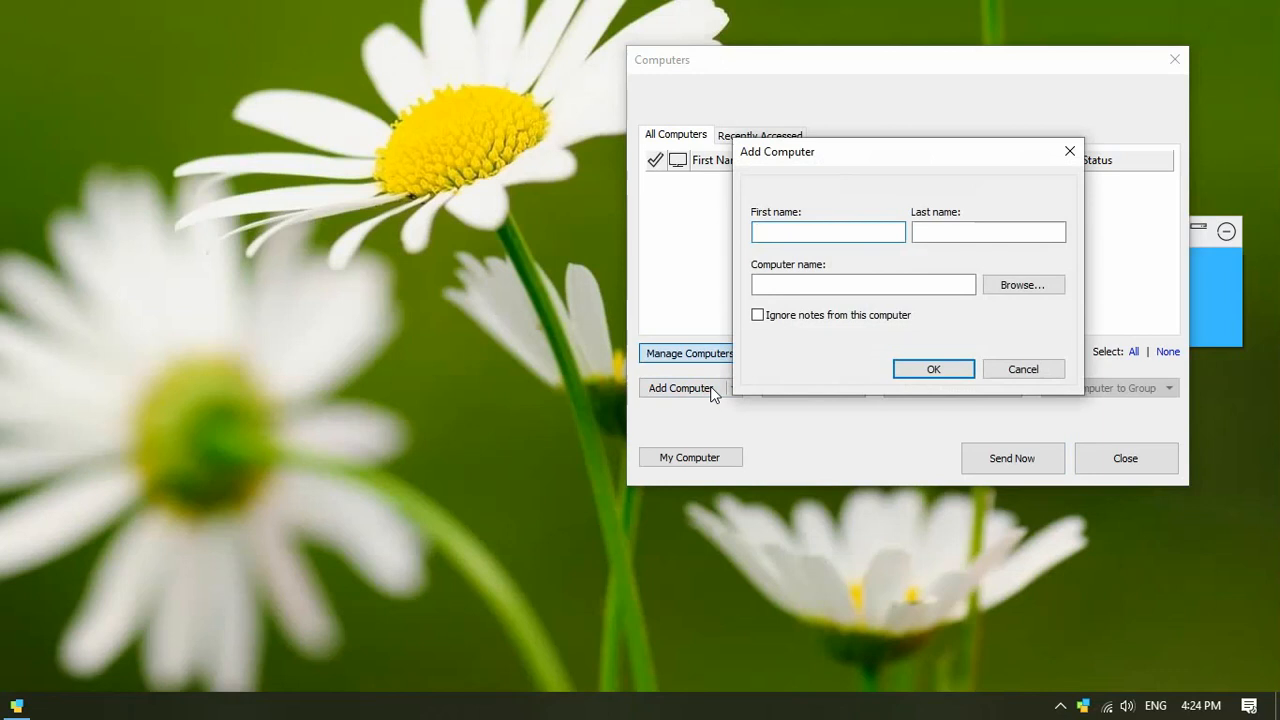
{"action": "type", "text": "Richa"}
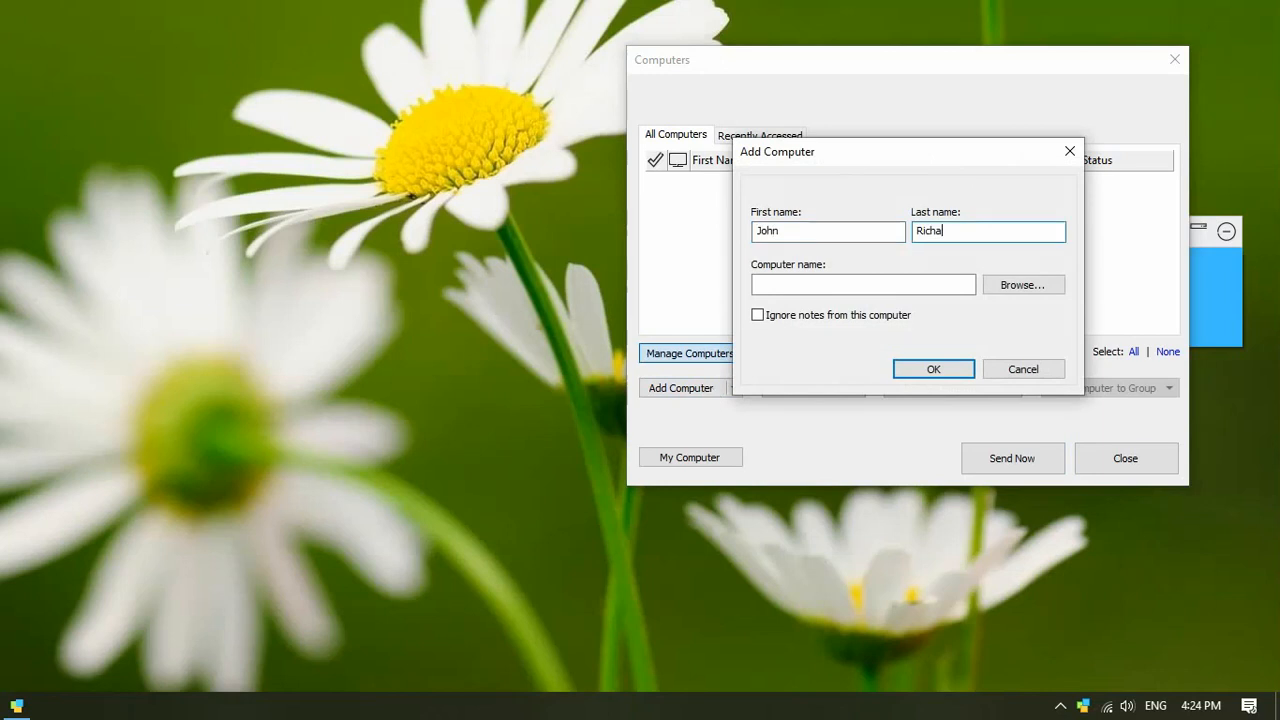
{"action": "type", "text": "sakshipc"}
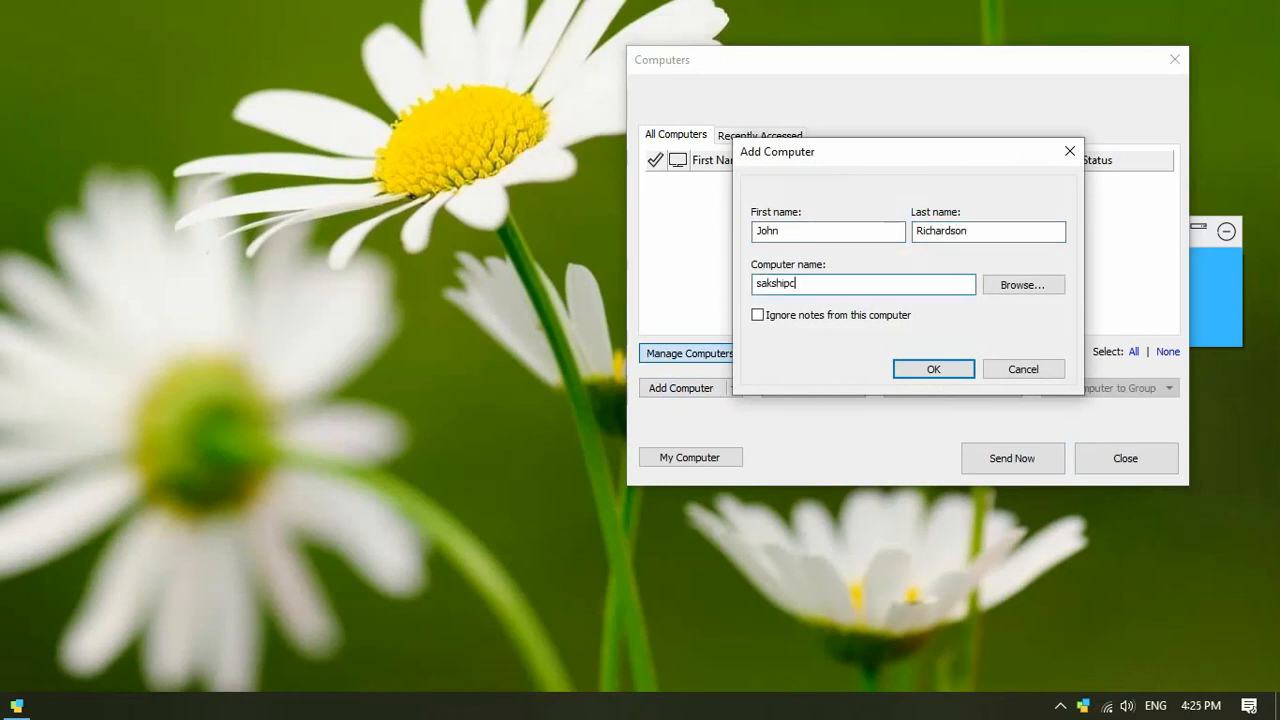
{"action": "left_click", "coordinate": [932, 368]}
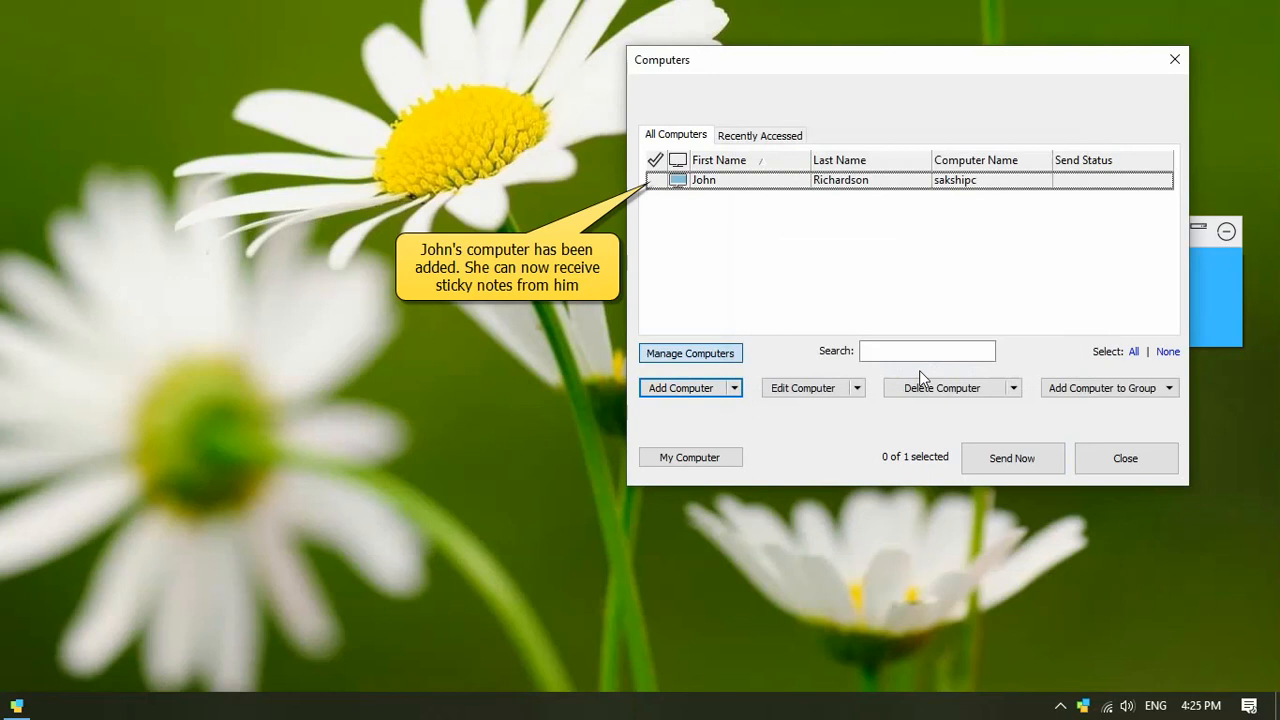
{"action": "mouse_move", "coordinate": [916, 376]}
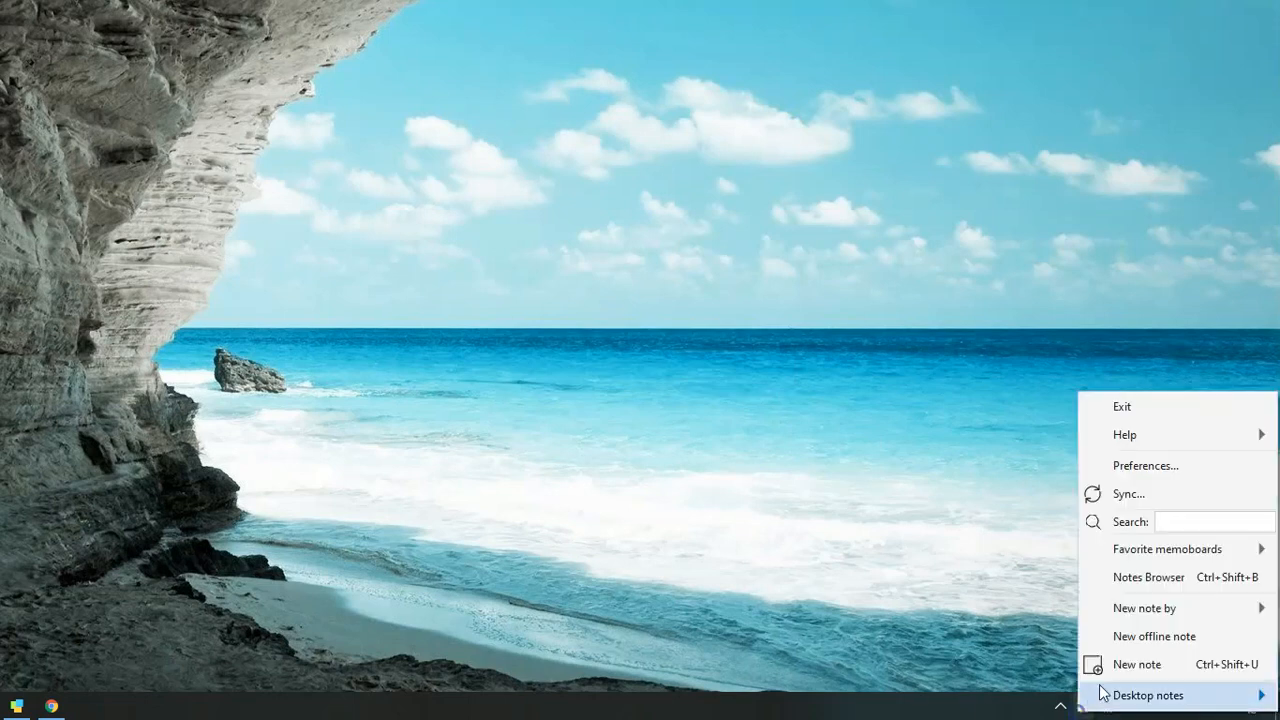
{"action": "left_click", "coordinate": [1148, 696]}
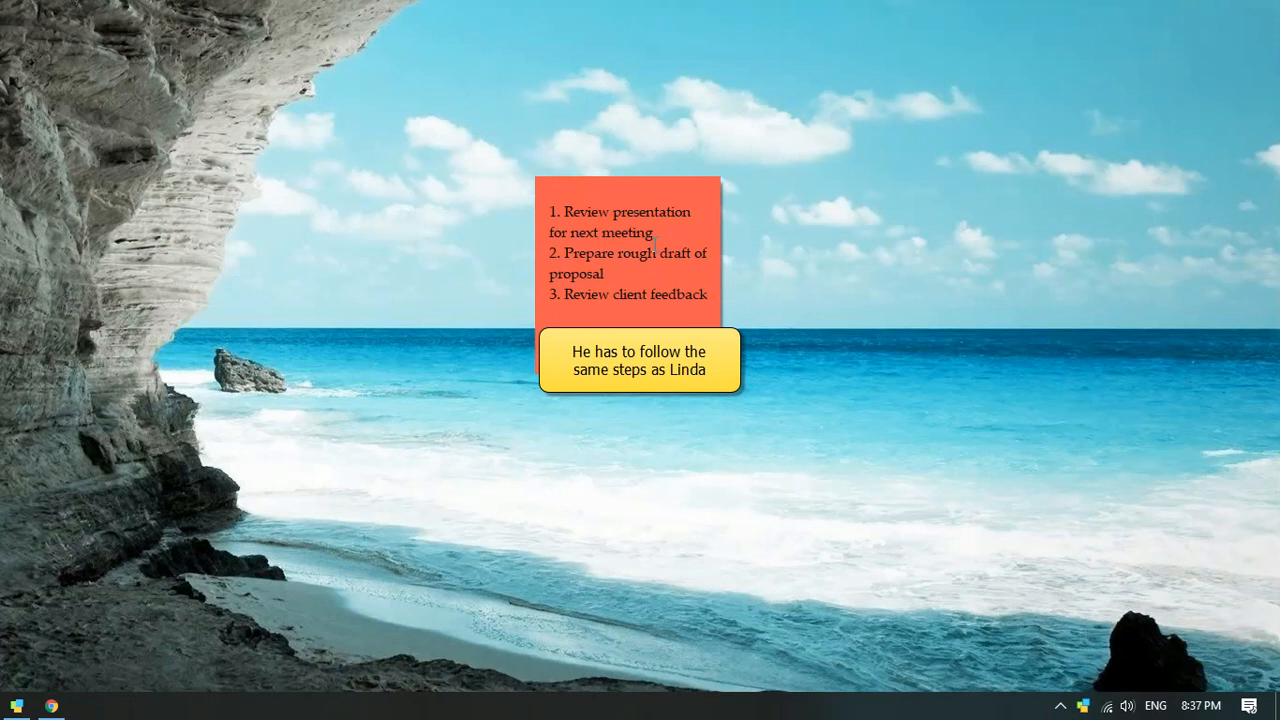
{"action": "left_click", "coordinate": [550, 160]}
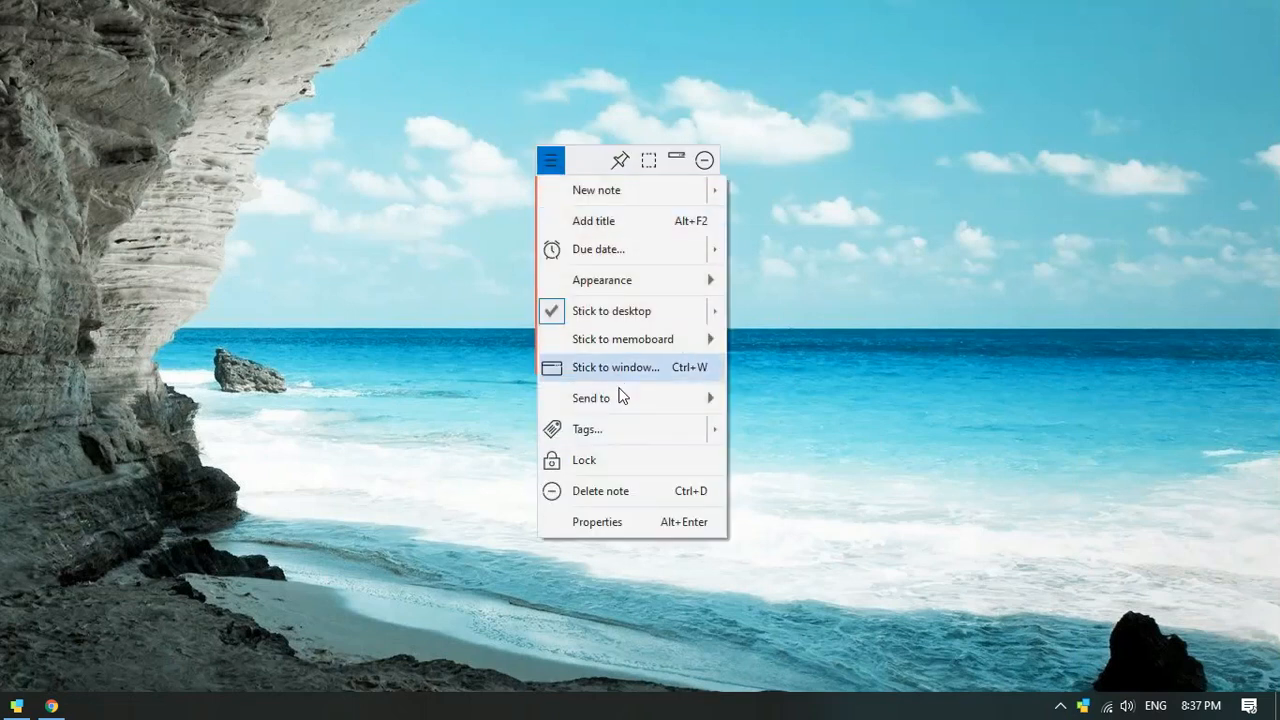
{"action": "left_click", "coordinate": [592, 396]}
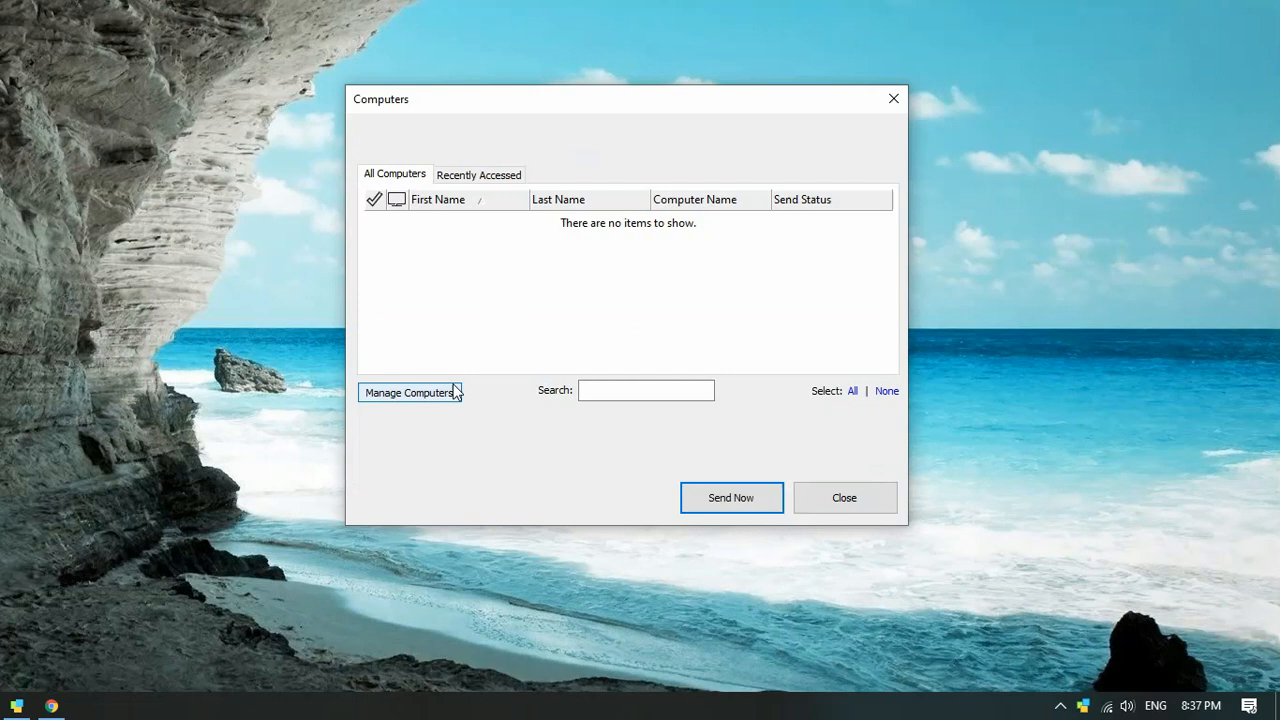
{"action": "left_click", "coordinate": [408, 392]}
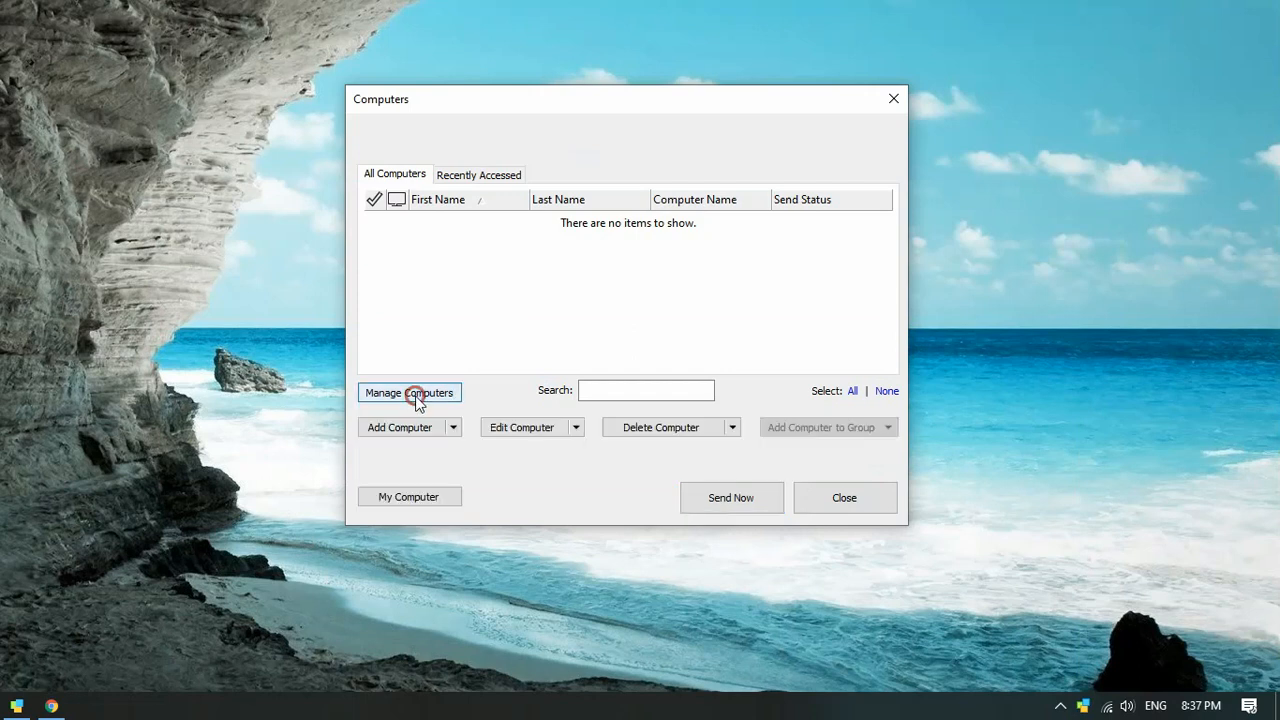
{"action": "left_click", "coordinate": [400, 428]}
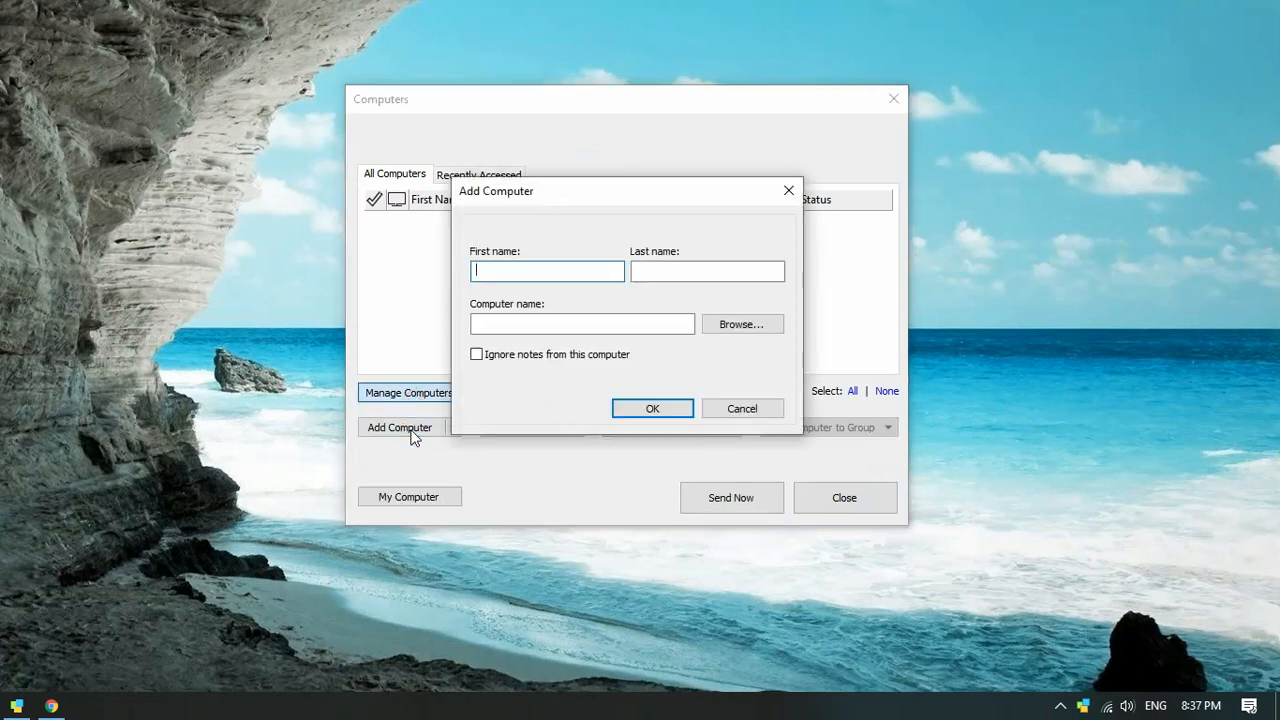
{"action": "type", "text": "darshanpc"}
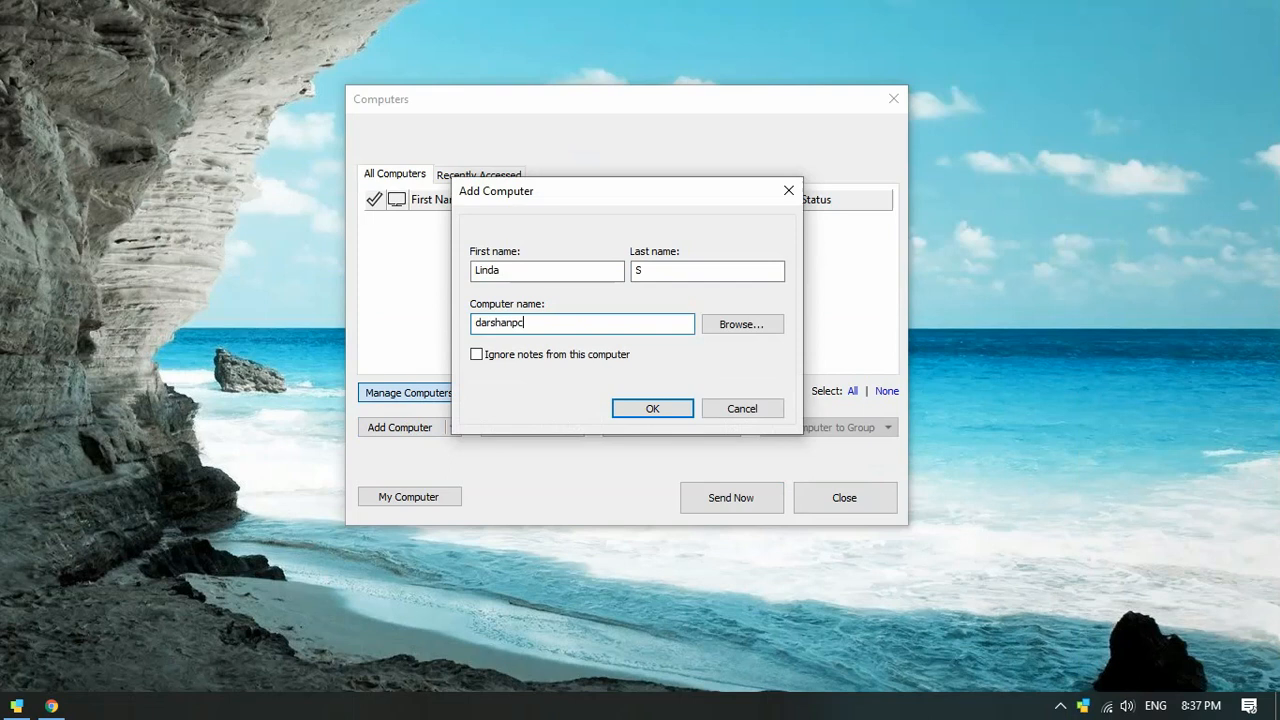
{"action": "left_click", "coordinate": [652, 408]}
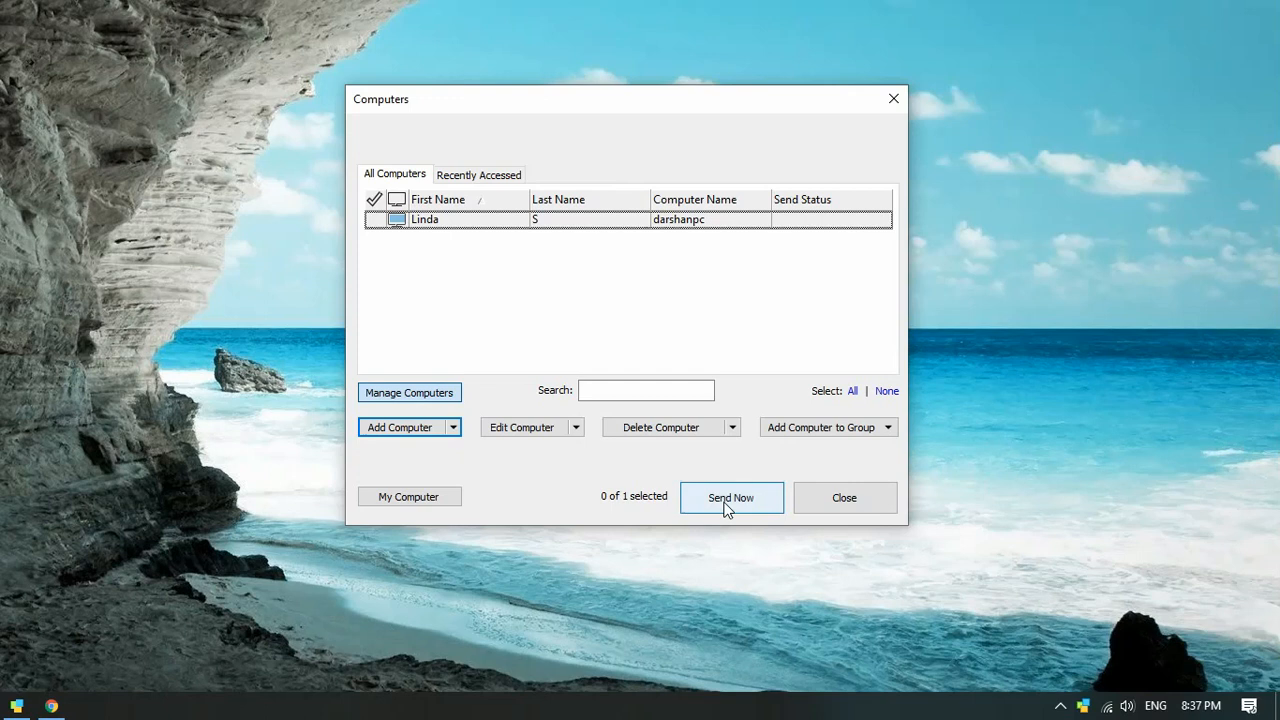
{"action": "left_click", "coordinate": [732, 496]}
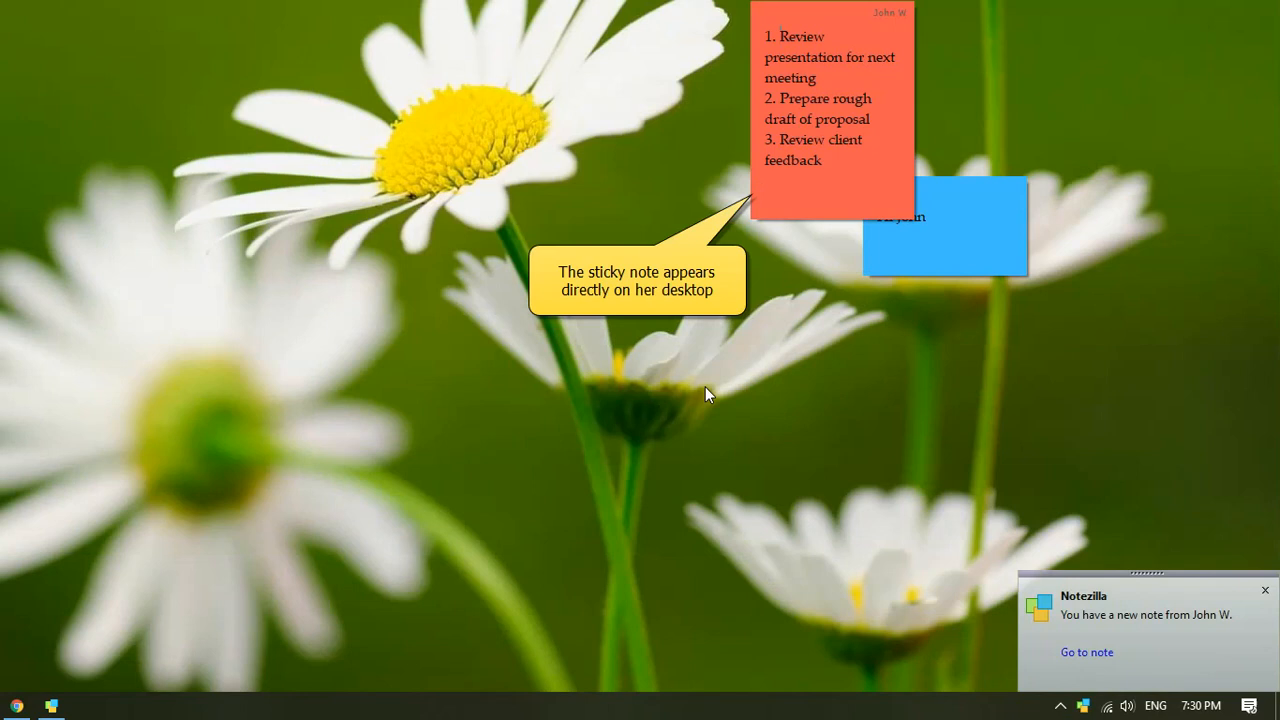
{"action": "mouse_move", "coordinate": [816, 18]}
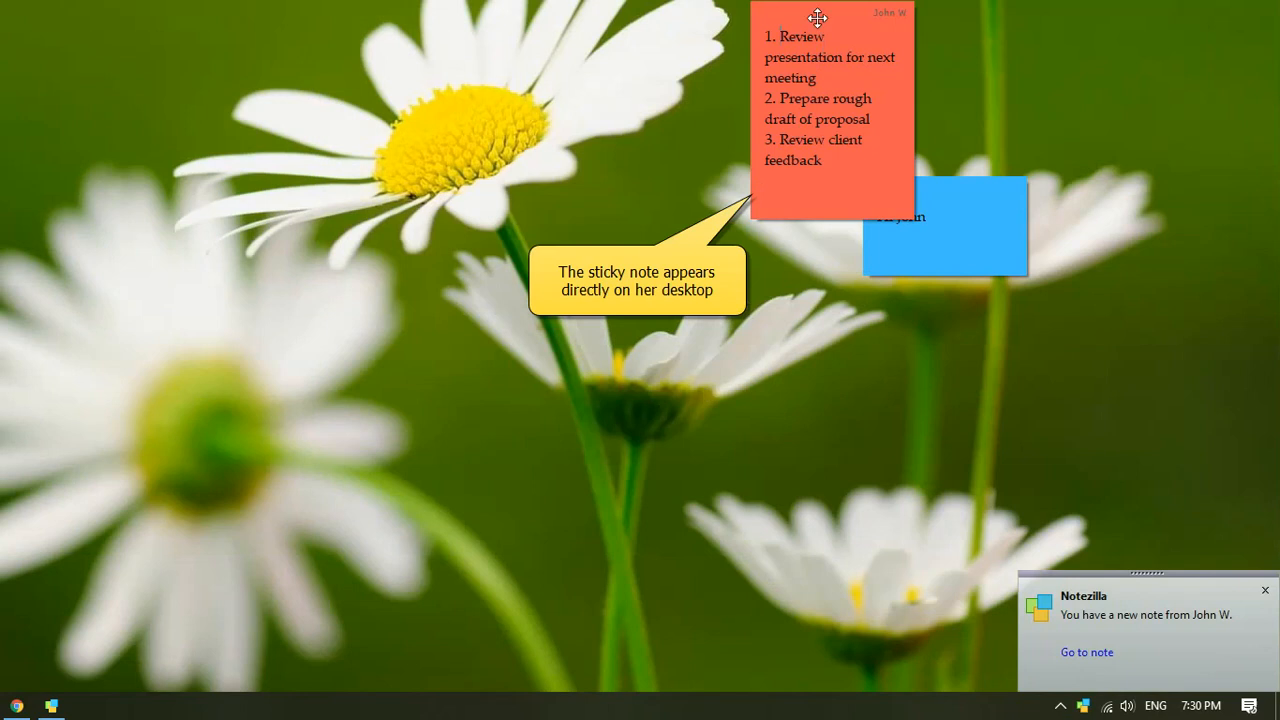
- Drag John's red note to the left so Linda's blue Hi John note is fully visible
{"action": "left_click_drag", "start_coordinate": [816, 18], "coordinate": [726, 100]}
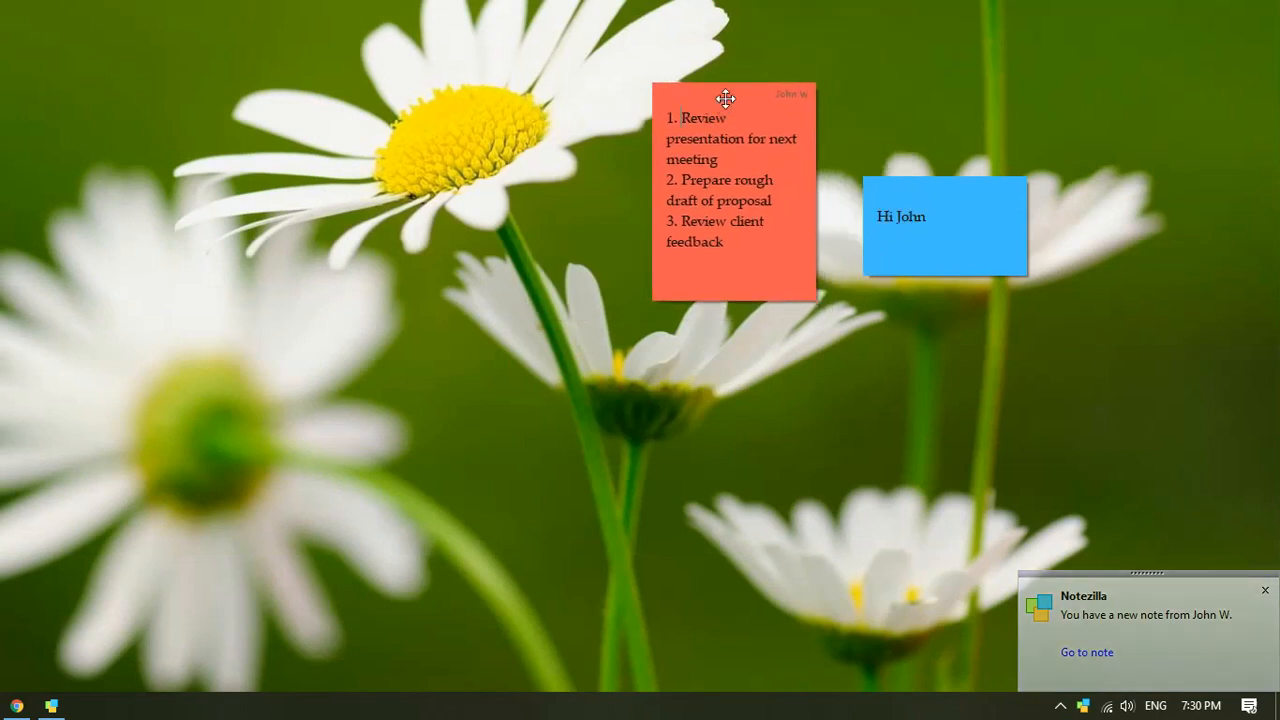
{"action": "mouse_move", "coordinate": [732, 66]}
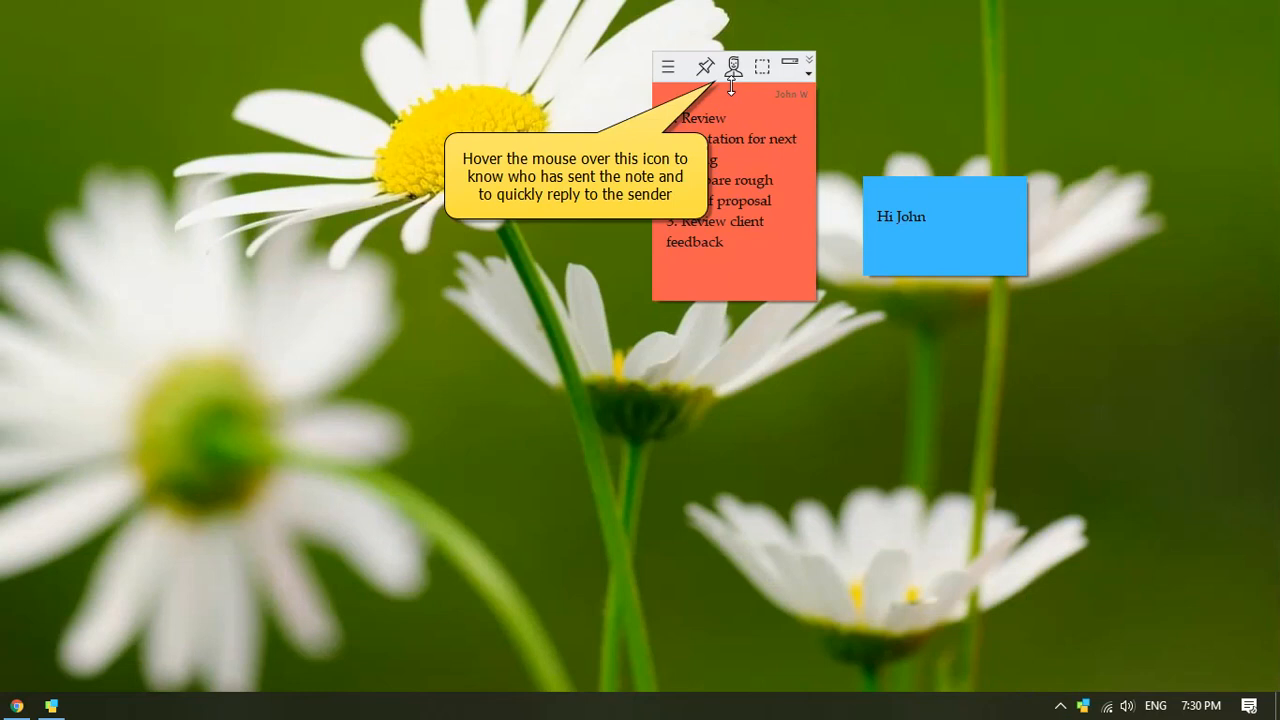
{"action": "mouse_move", "coordinate": [732, 66]}
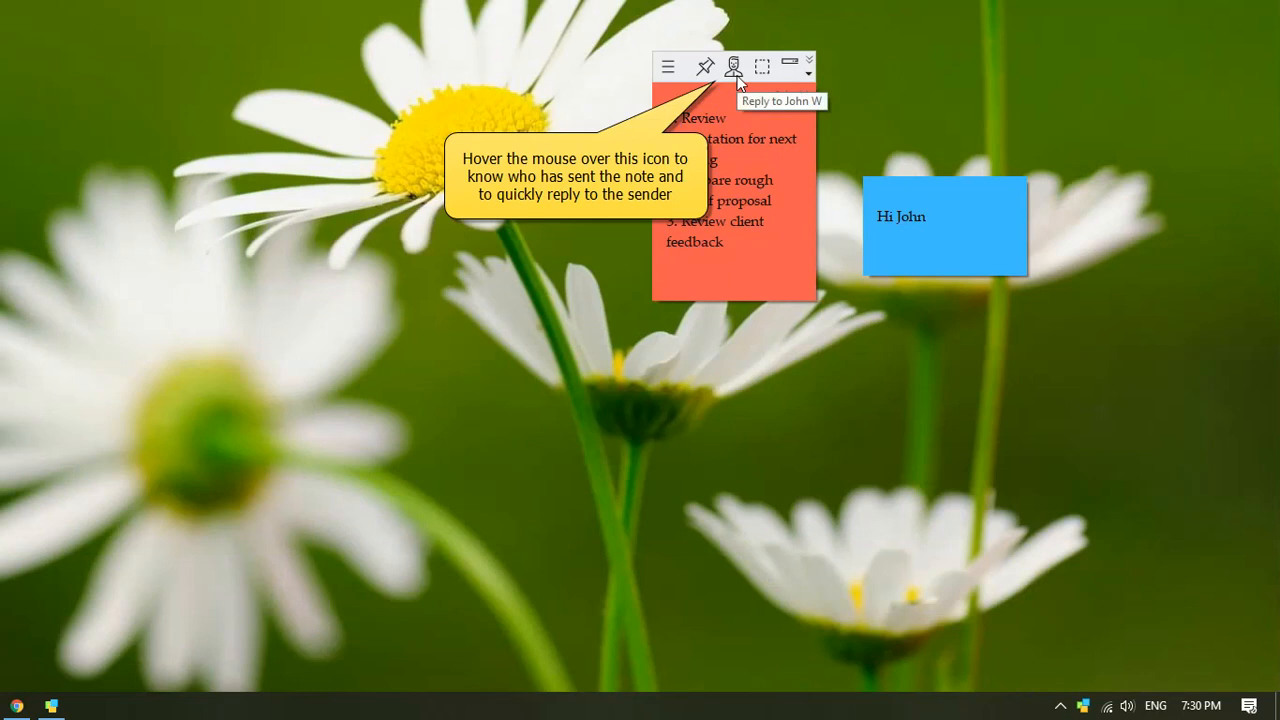